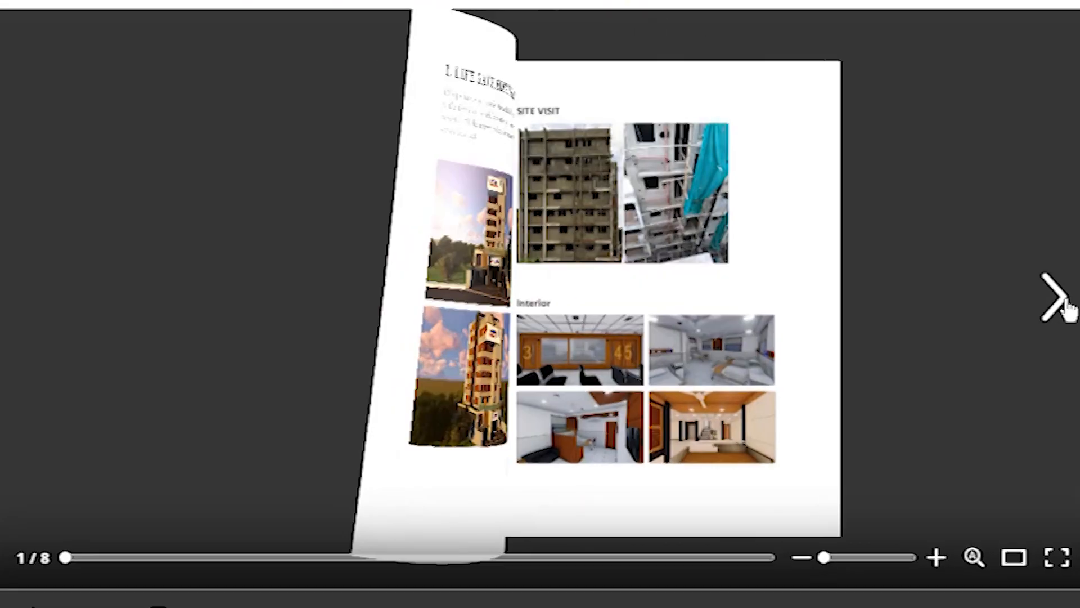
Load issuu.com in a new browser tab.
left_click(1061, 295)
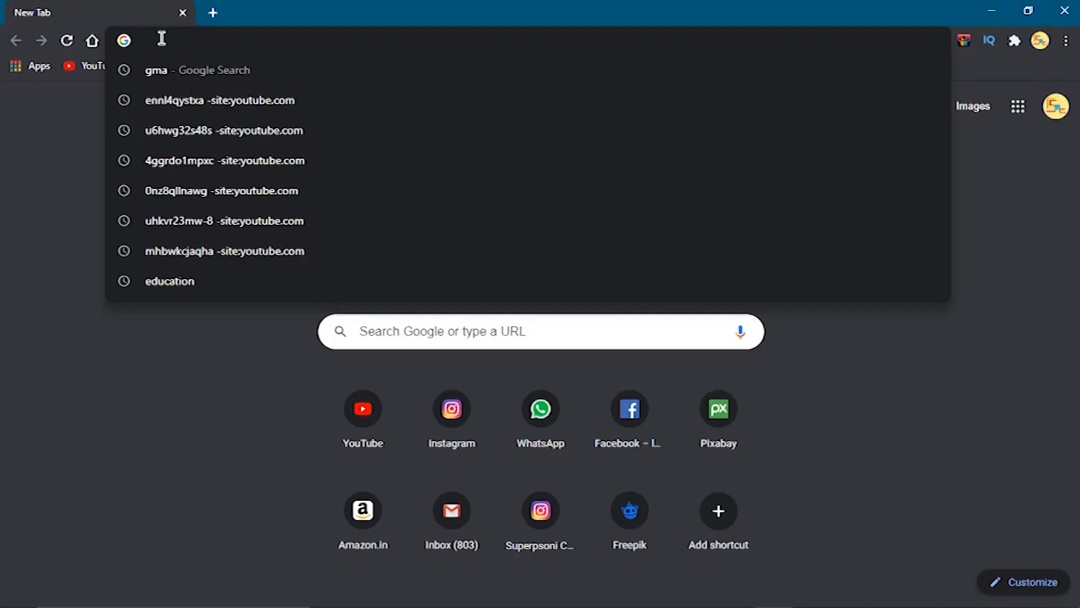
type("issuue")
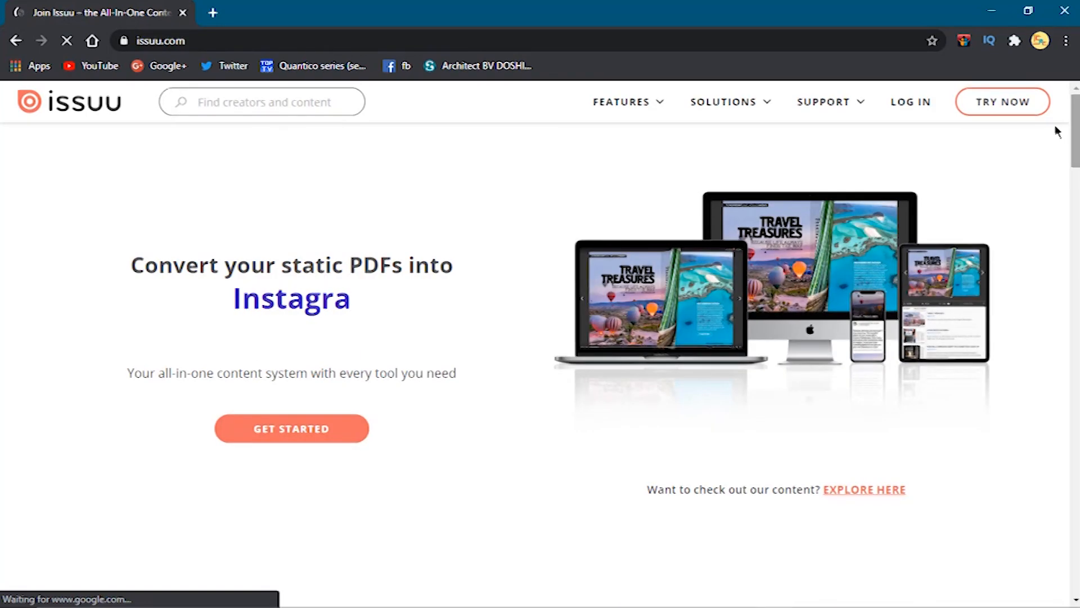
Start the Issuu sign-up and choose to sign up with the Google account.
left_click(1002, 101)
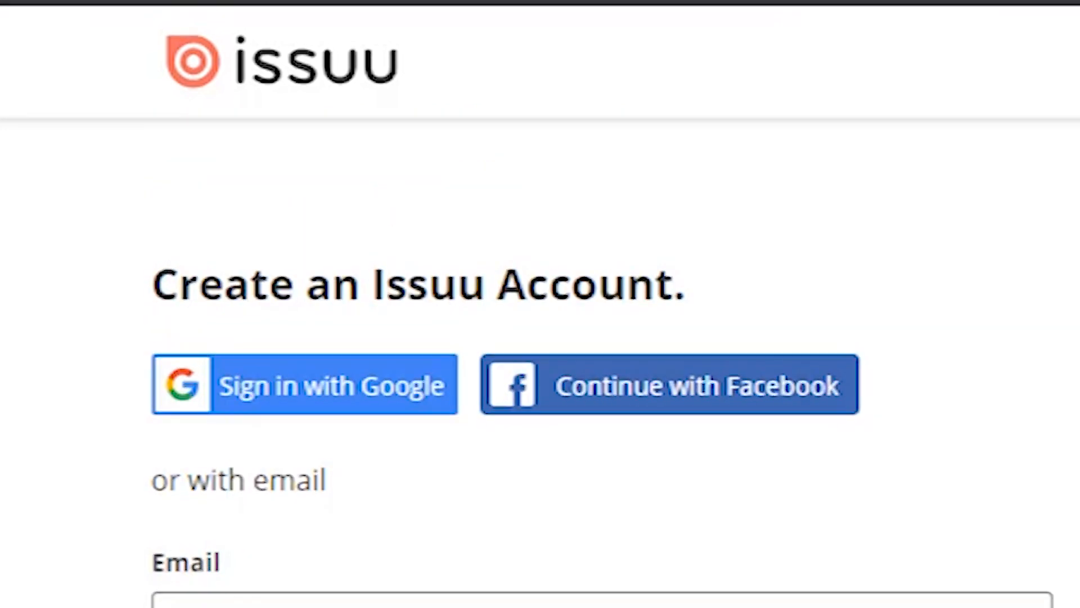
scroll("down", 3)
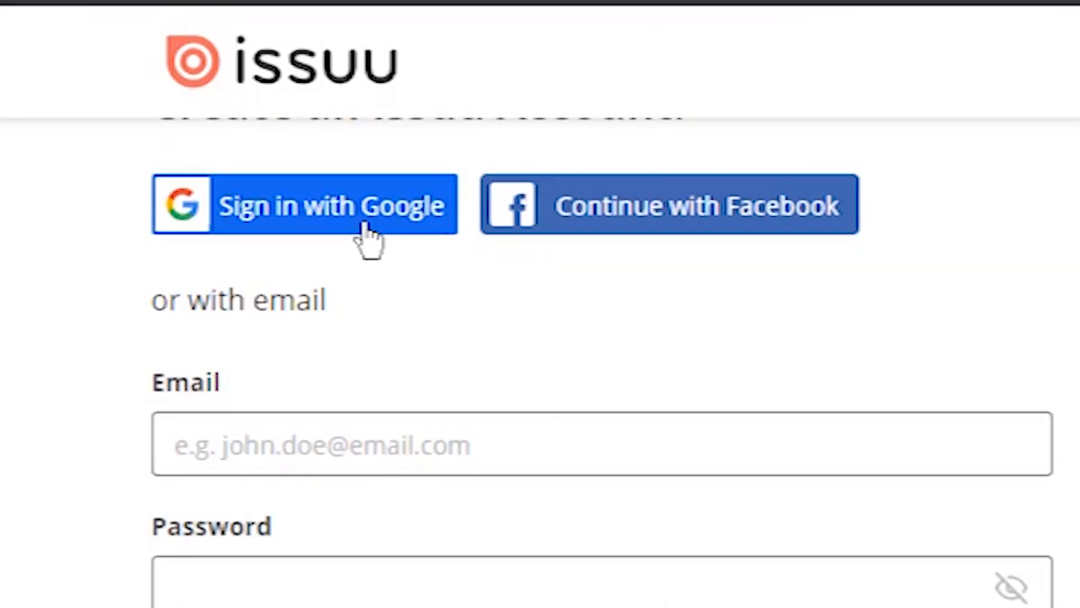
left_click(301, 204)
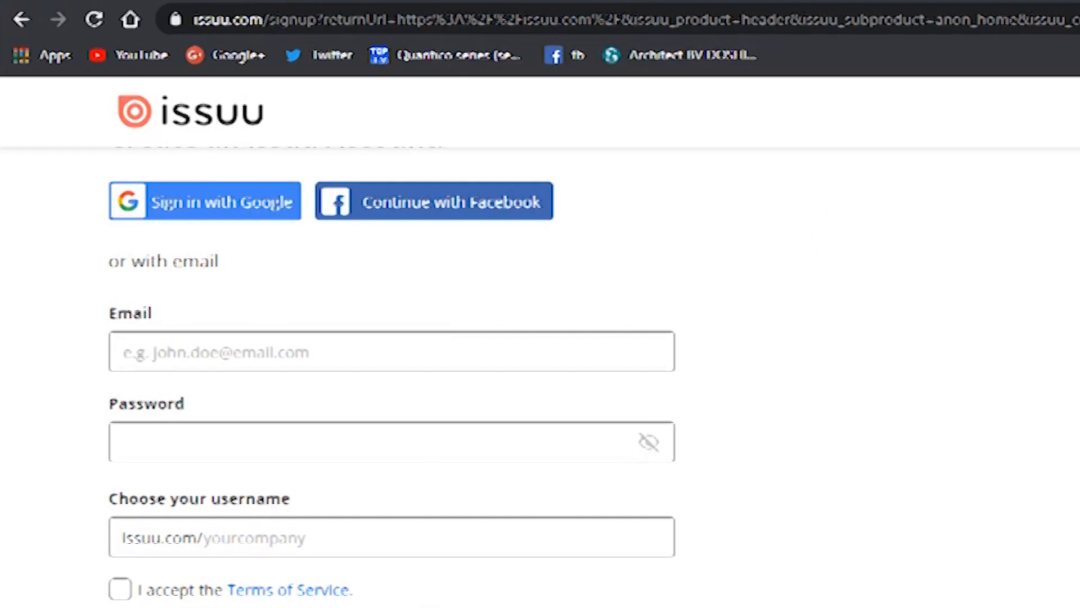
Enter the username spscre, accept the Terms of Service and create the account.
left_click(204, 200)
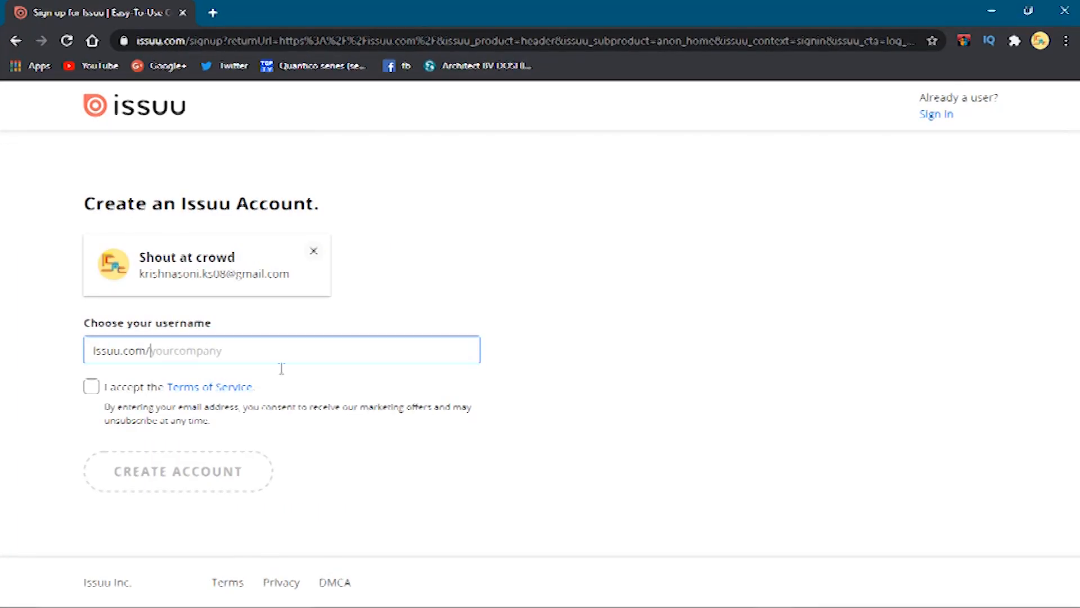
type("spscreation")
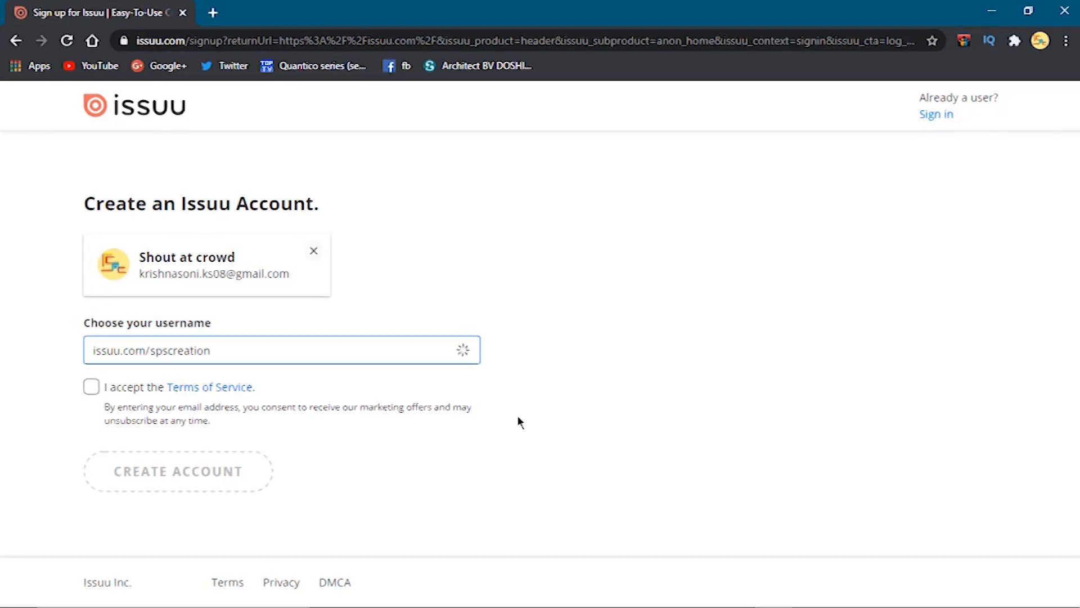
left_click(91, 386)
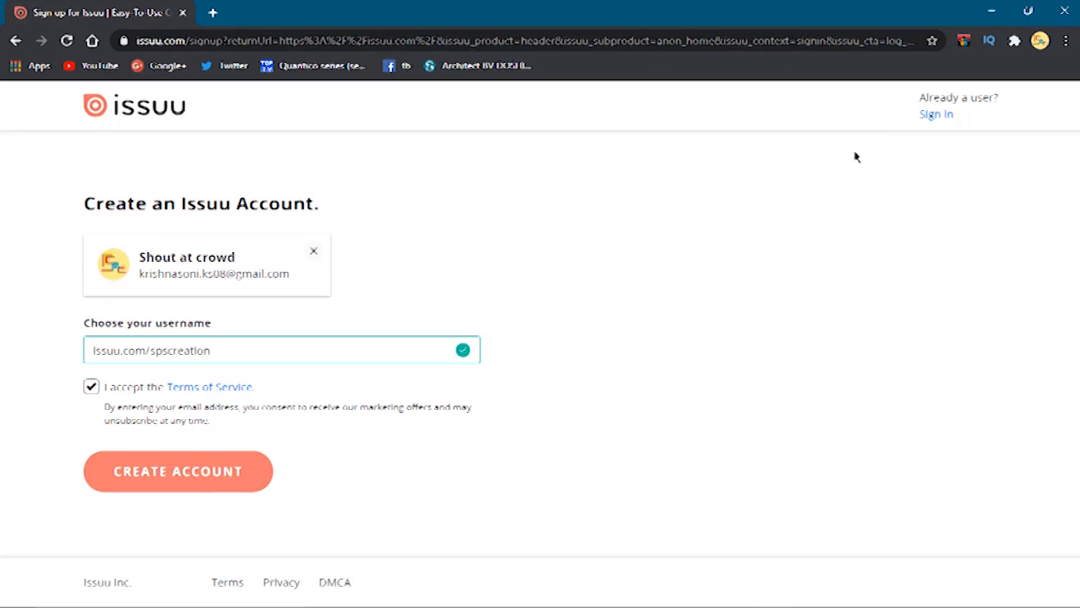
left_click(178, 470)
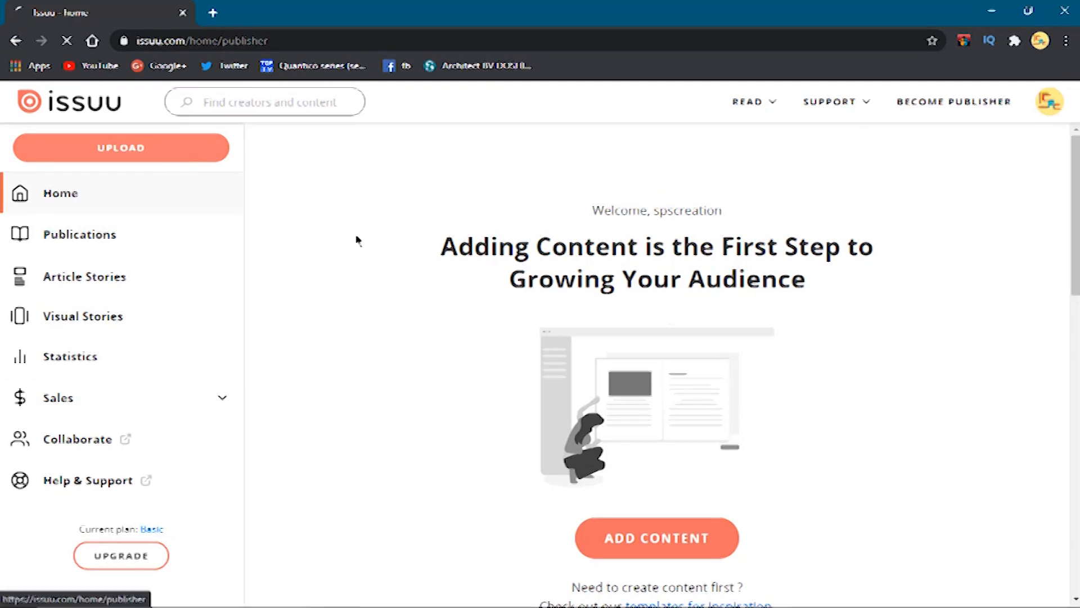
Upload the portfolio PDF as a new draft and move to its Title field.
left_click(655, 538)
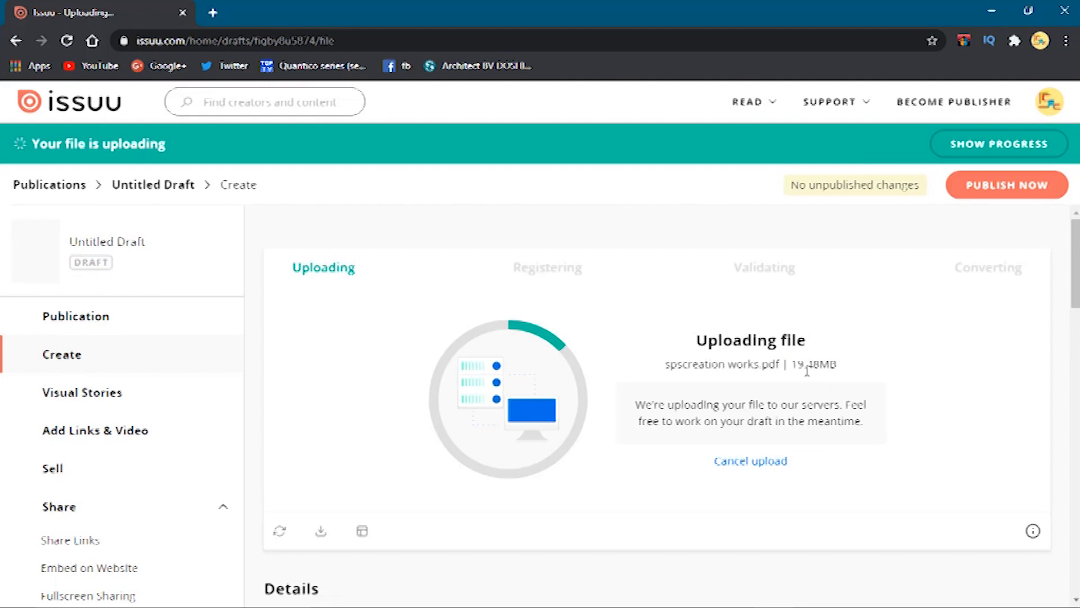
scroll("down", 3)
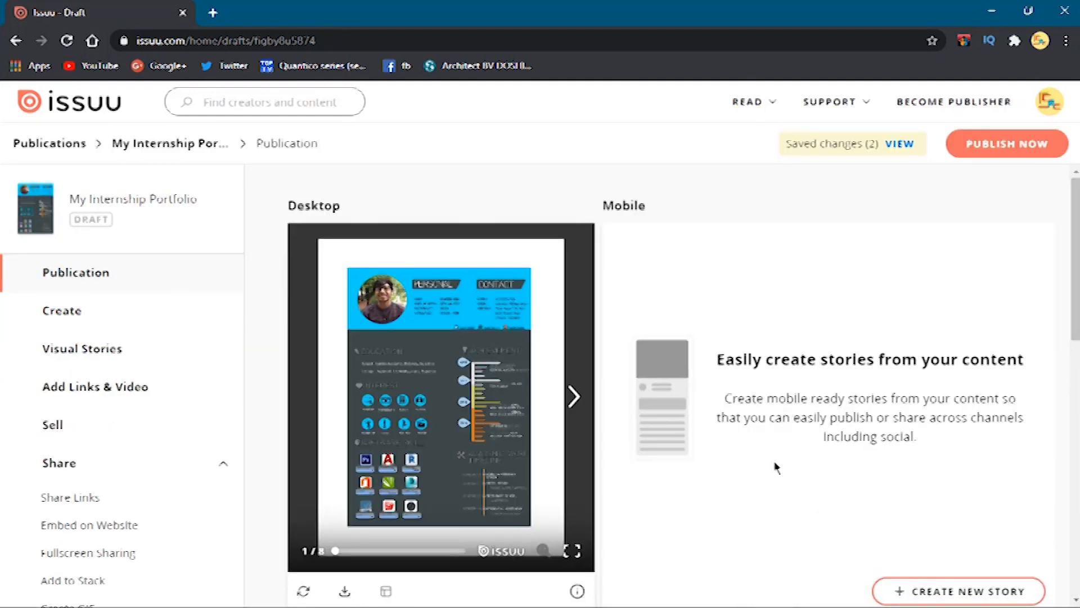
left_click(573, 396)
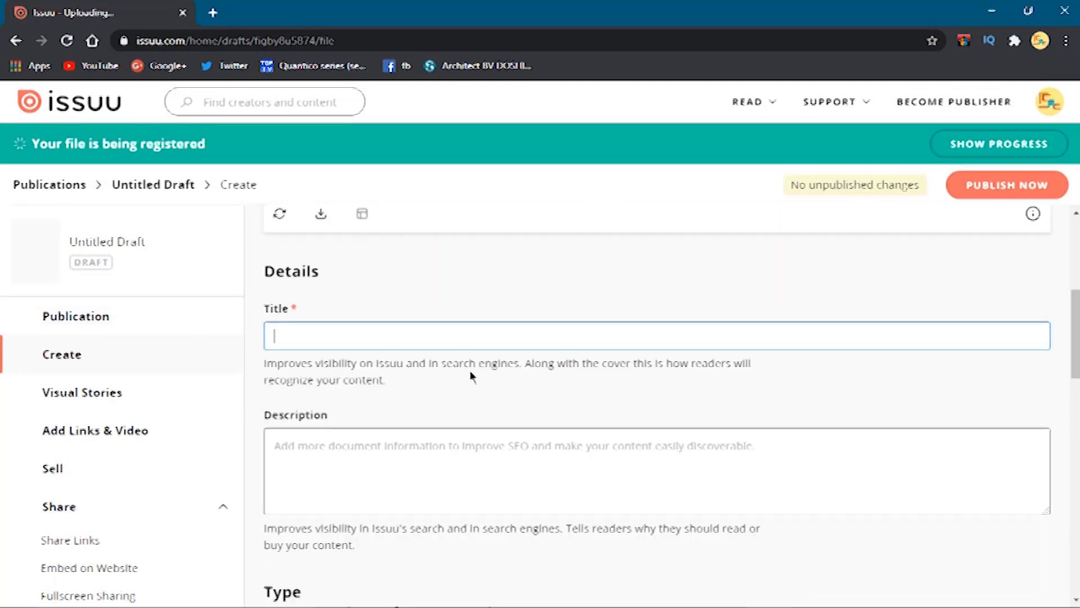
Title the draft publication My Internship Portfolio.
type("My Internship")
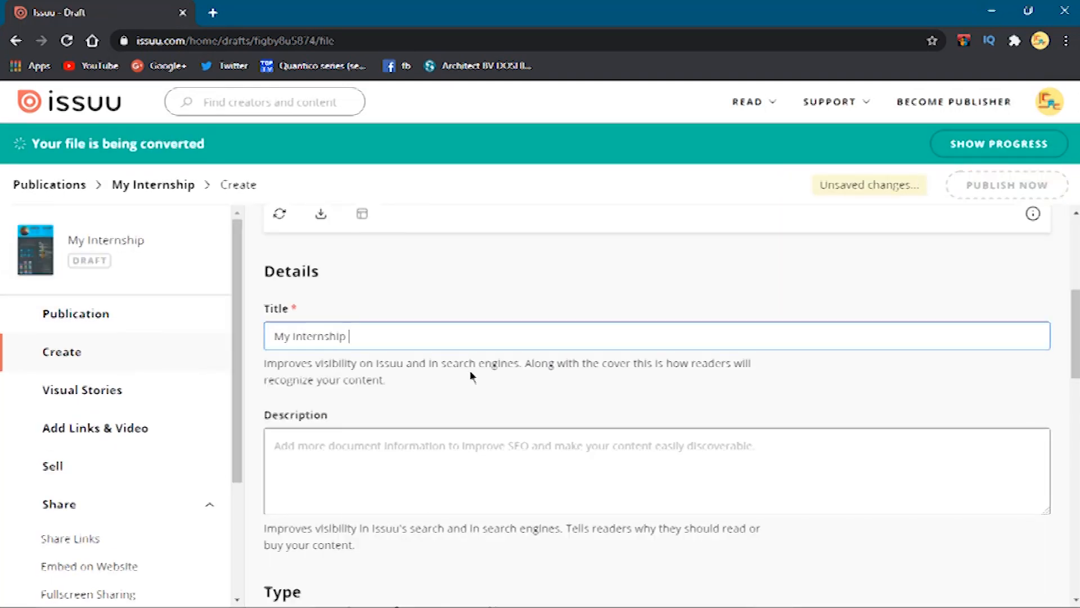
type("Portfolio")
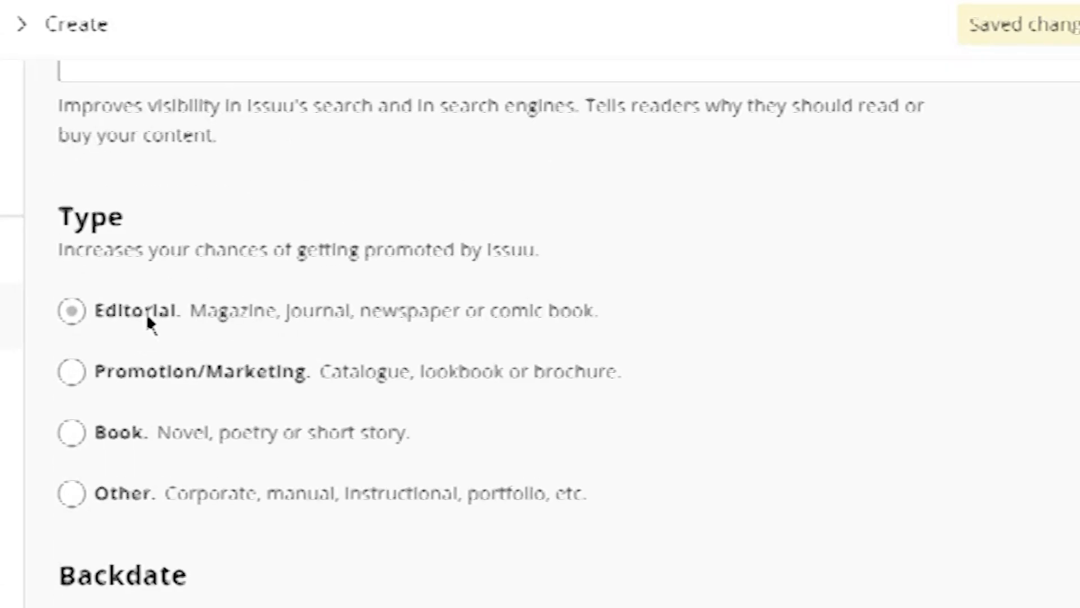
Choose the publication type, then tick Allow downloads and Enable SEO in Settings.
left_click(72, 493)
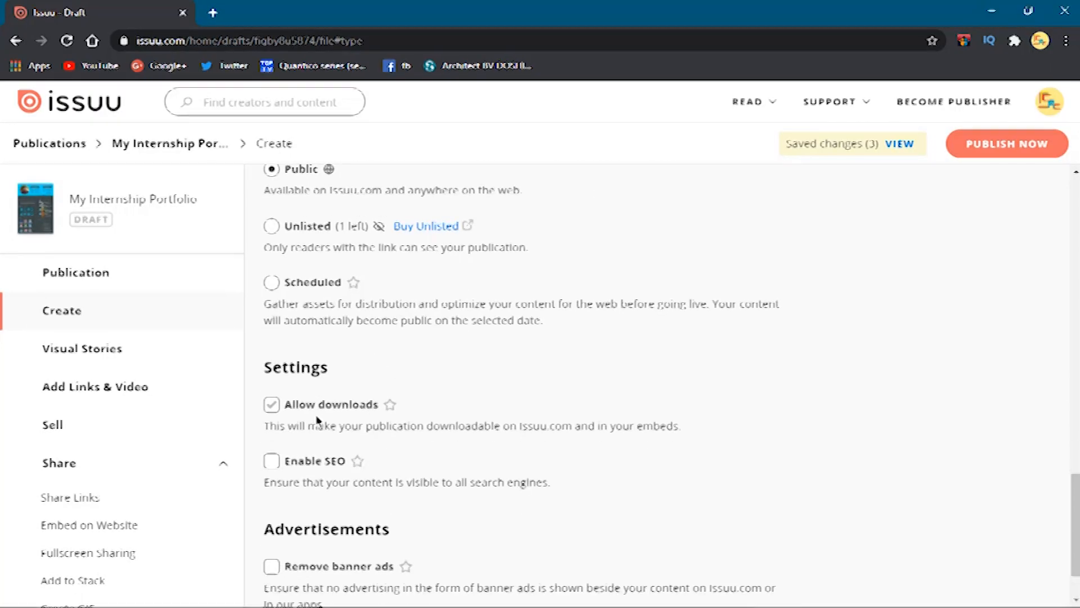
scroll("down", 3)
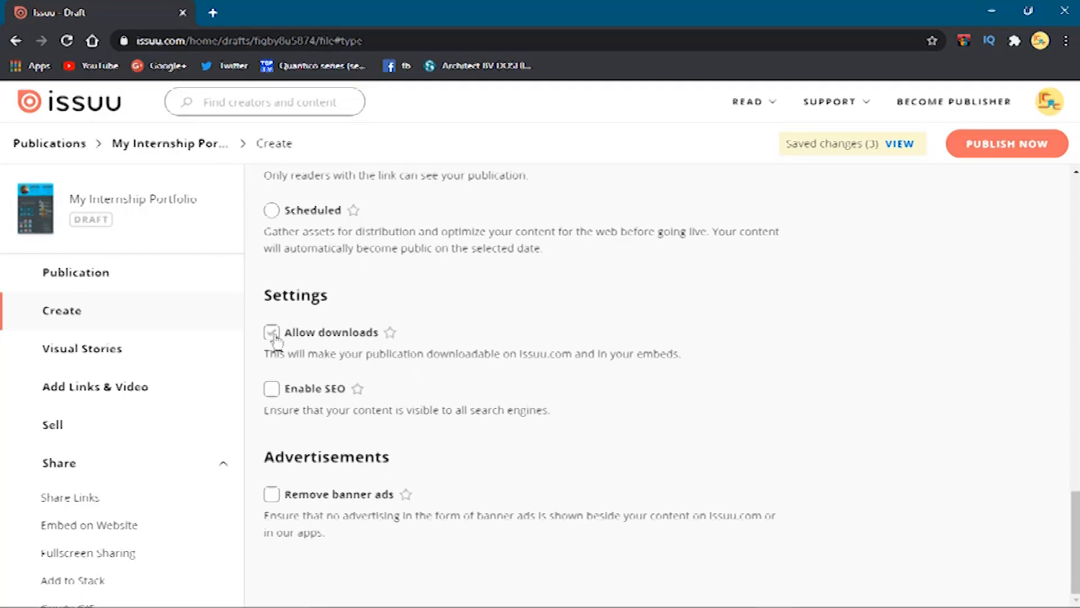
left_click(271, 332)
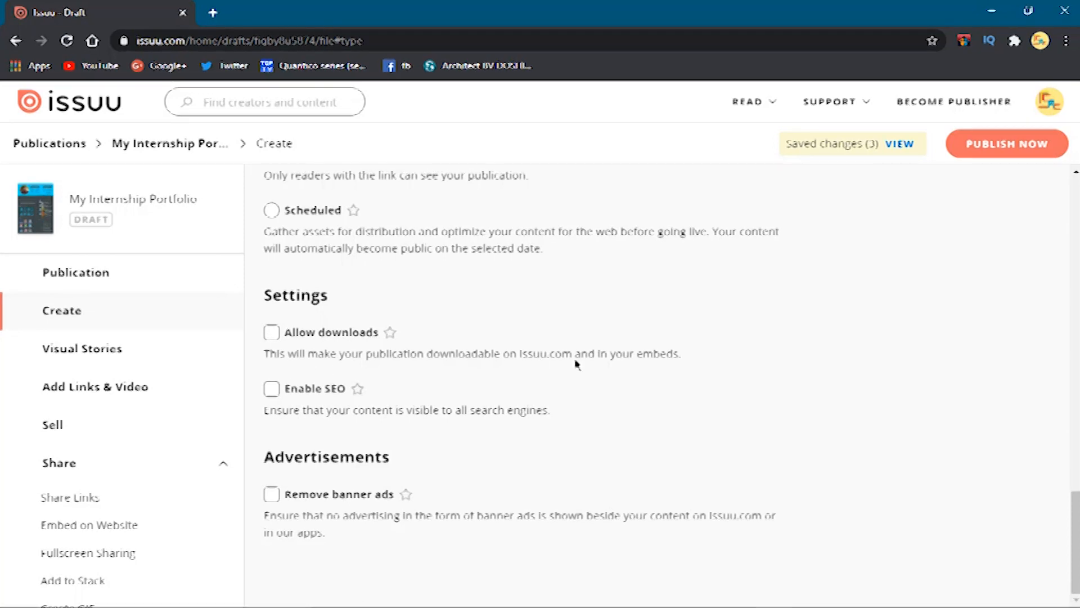
mouse_move(296, 351)
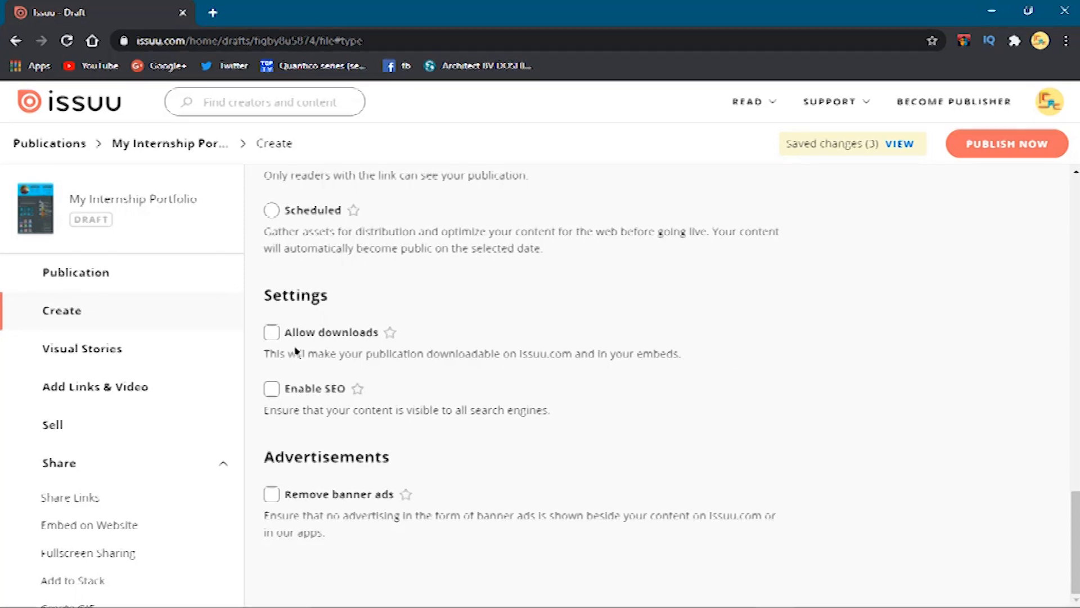
left_click(271, 332)
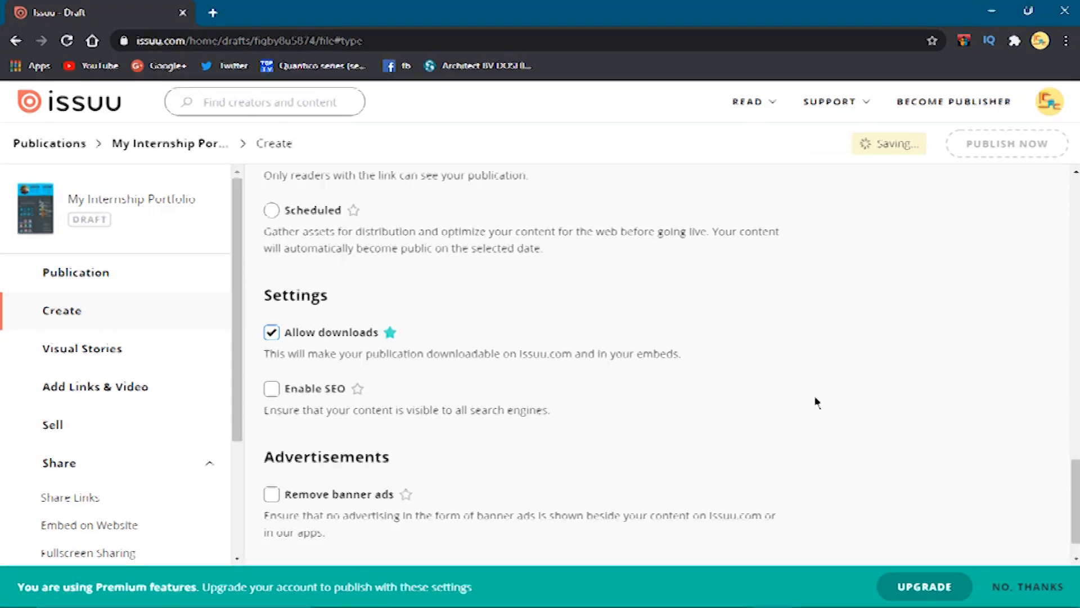
left_click(271, 388)
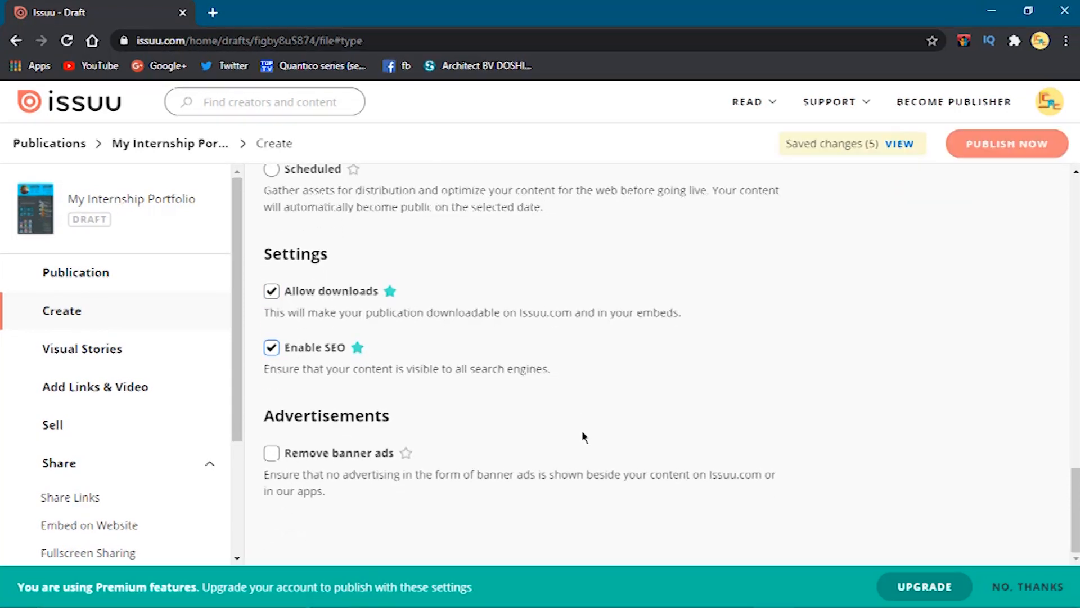
left_click_drag(352, 369, 536, 369)
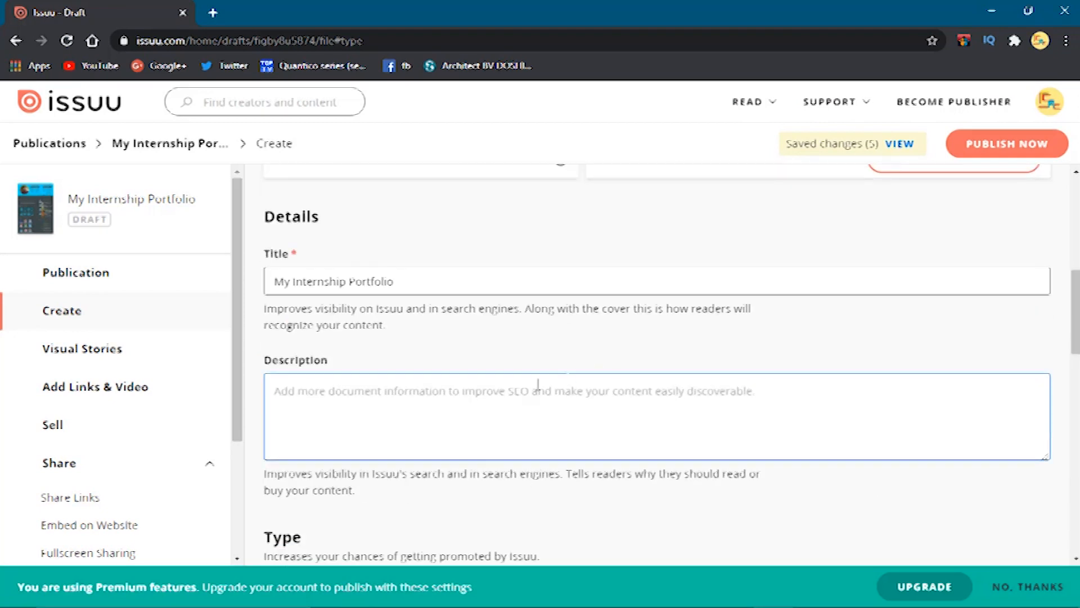
Describe the internship work as 'happy to share with you' and publish the portfolio publicly.
type("This is my")
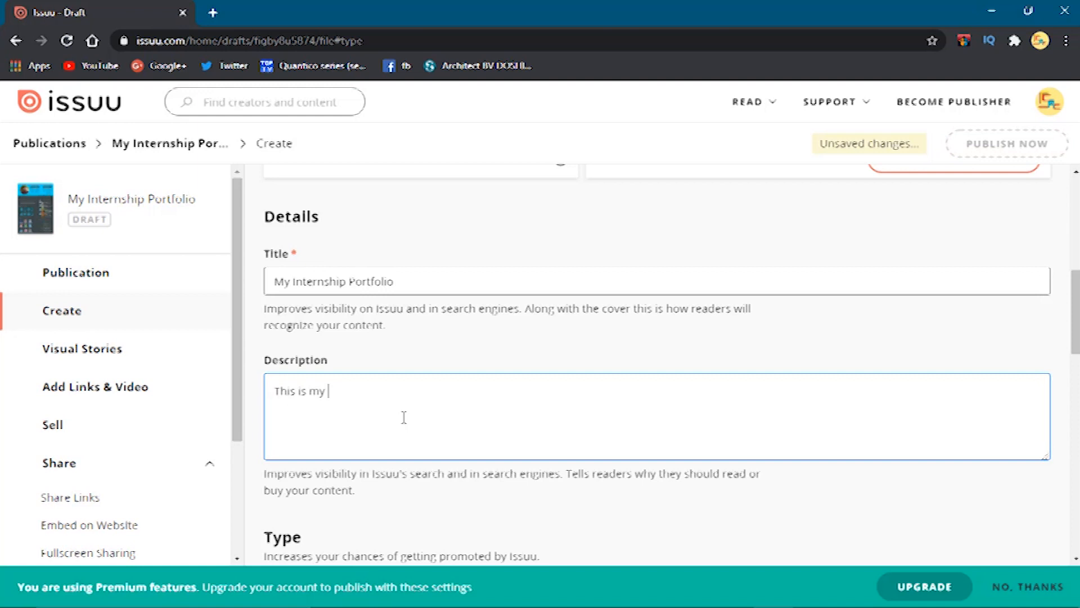
type("internship wor")
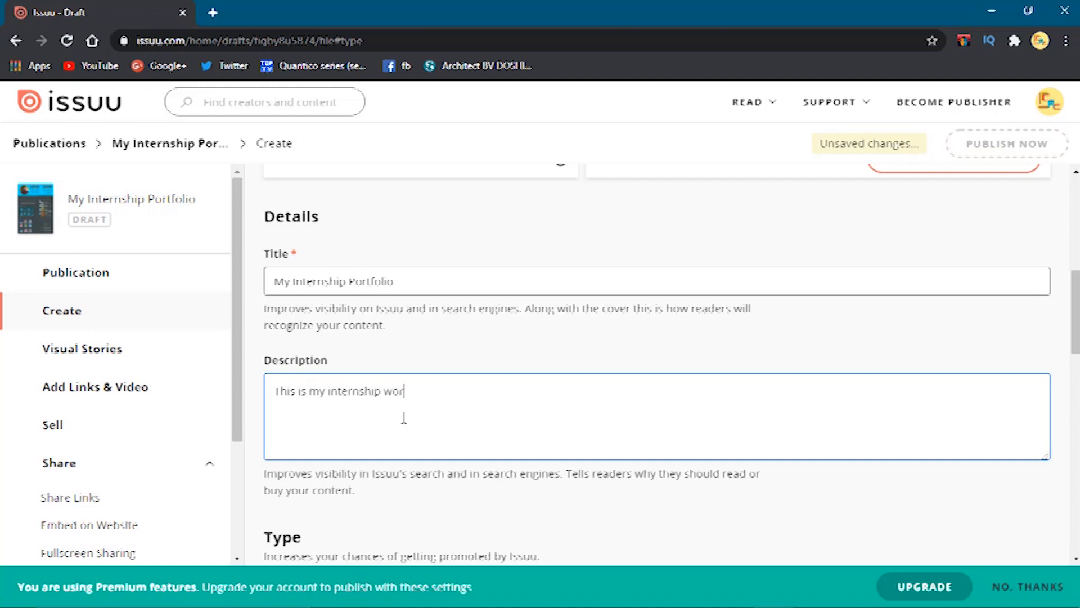
type("k a")
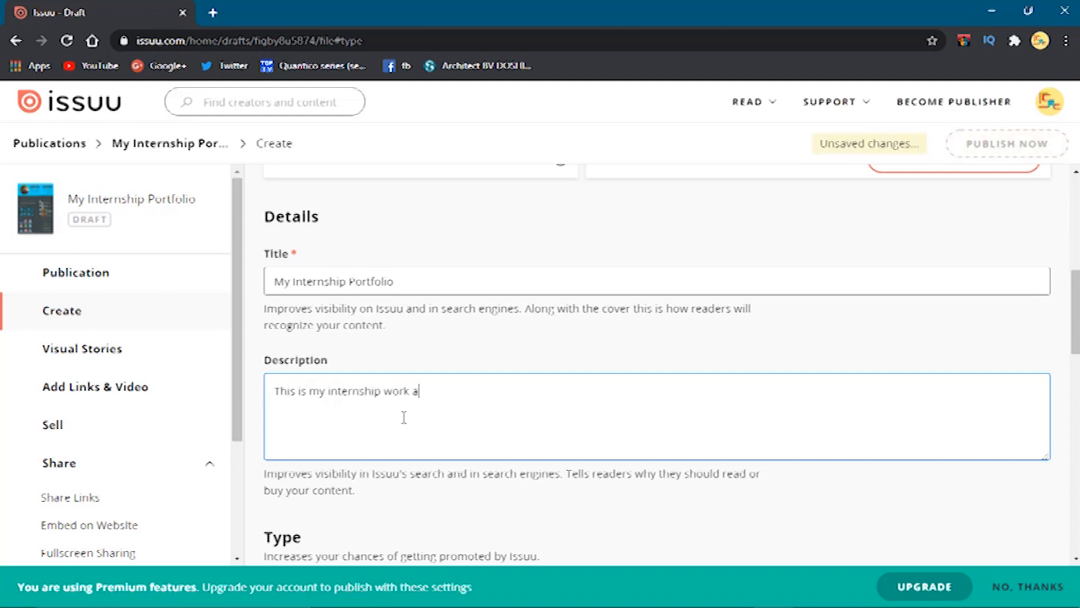
type("nd happy to share with you")
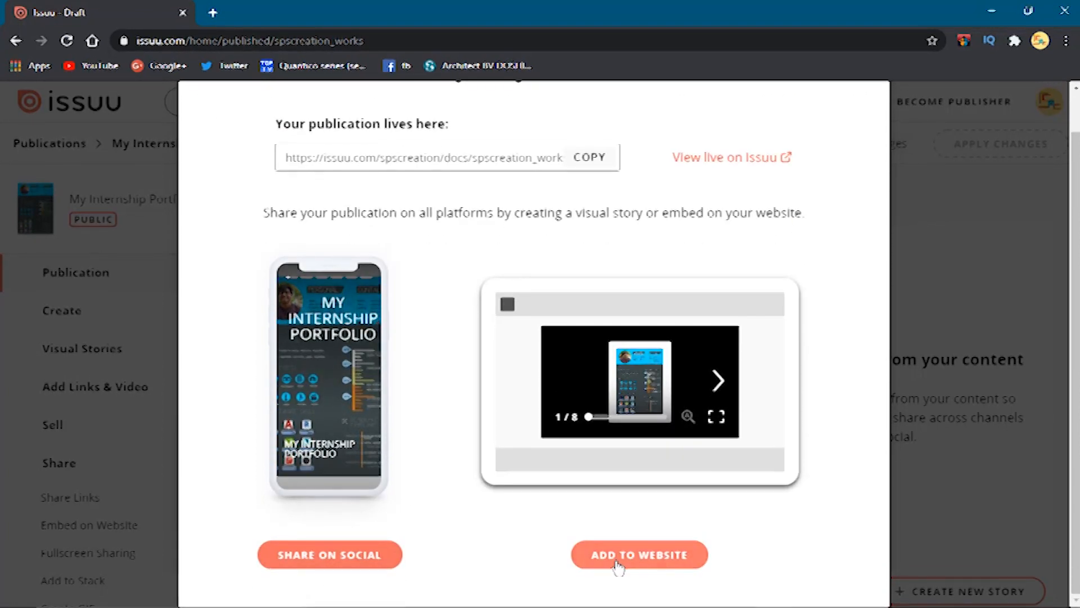
left_click(212, 12)
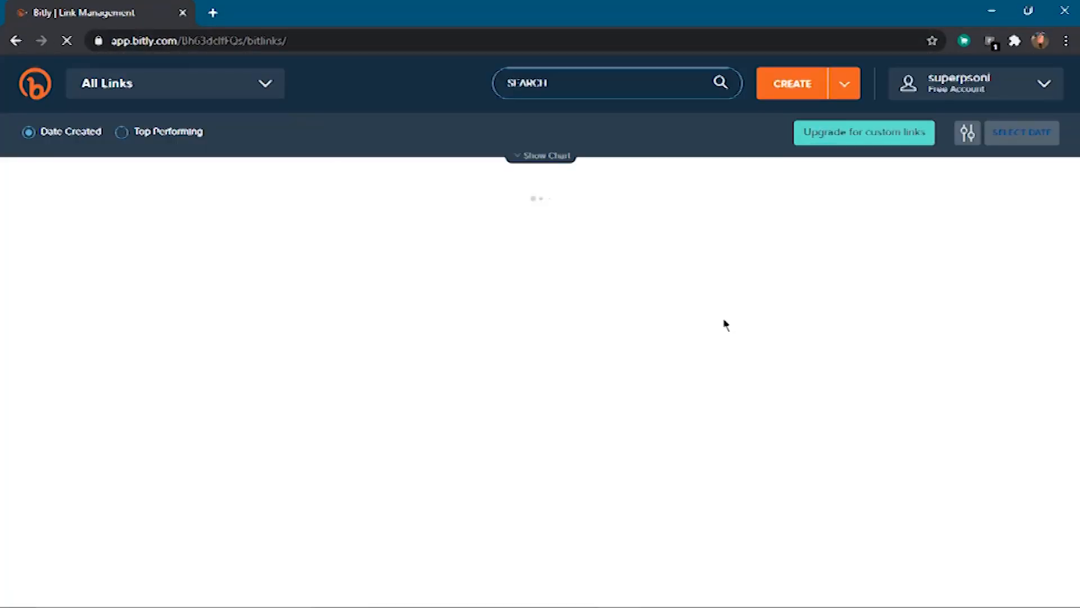
Create a short link for the Issuu URL with back-half myportfolioarch and save it.
left_click(793, 83)
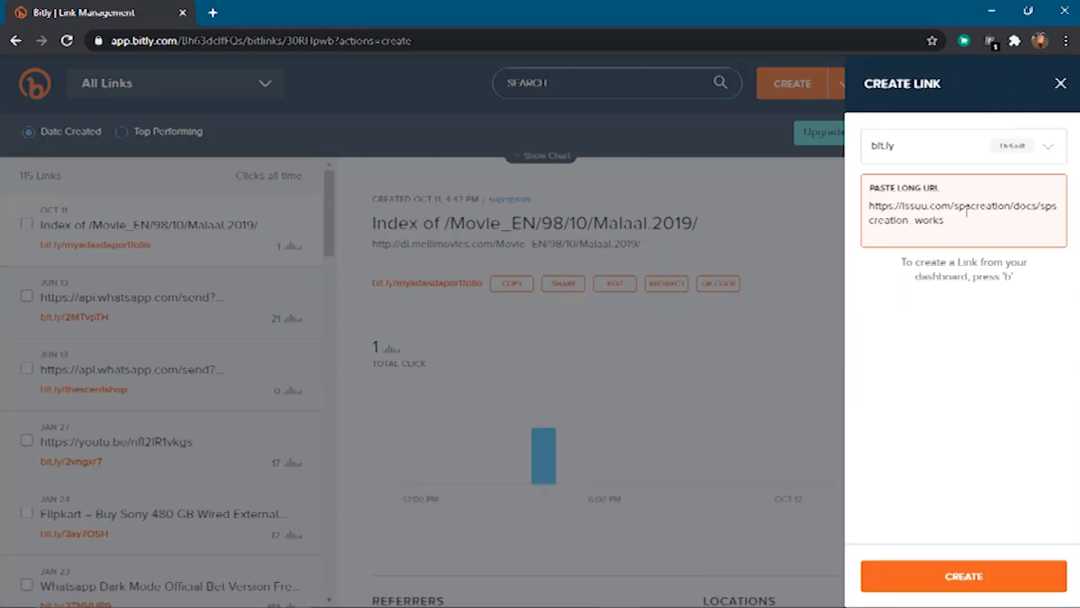
left_click(963, 576)
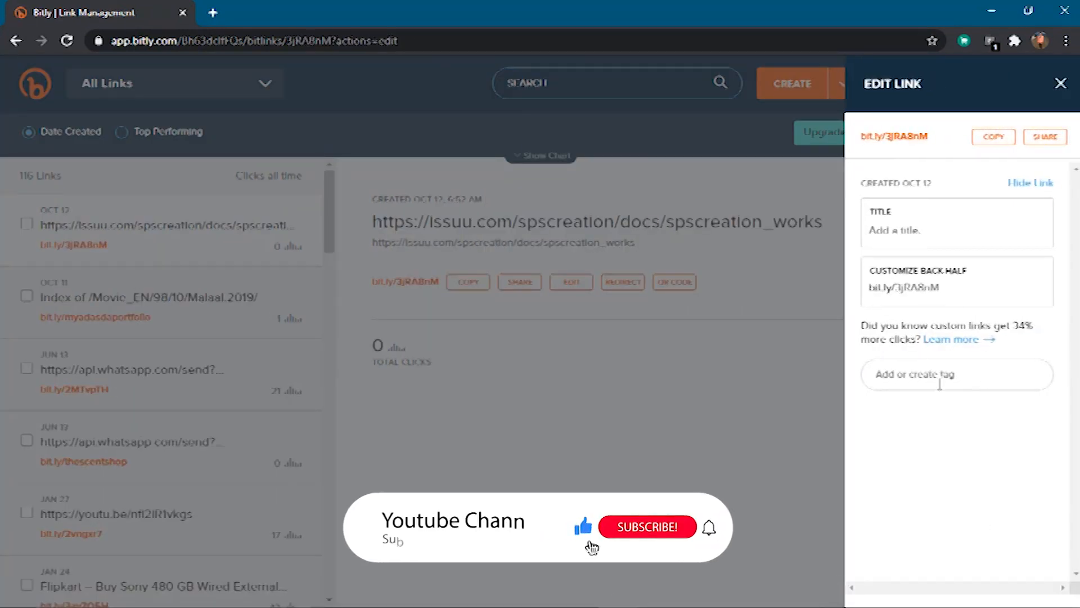
type("my por")
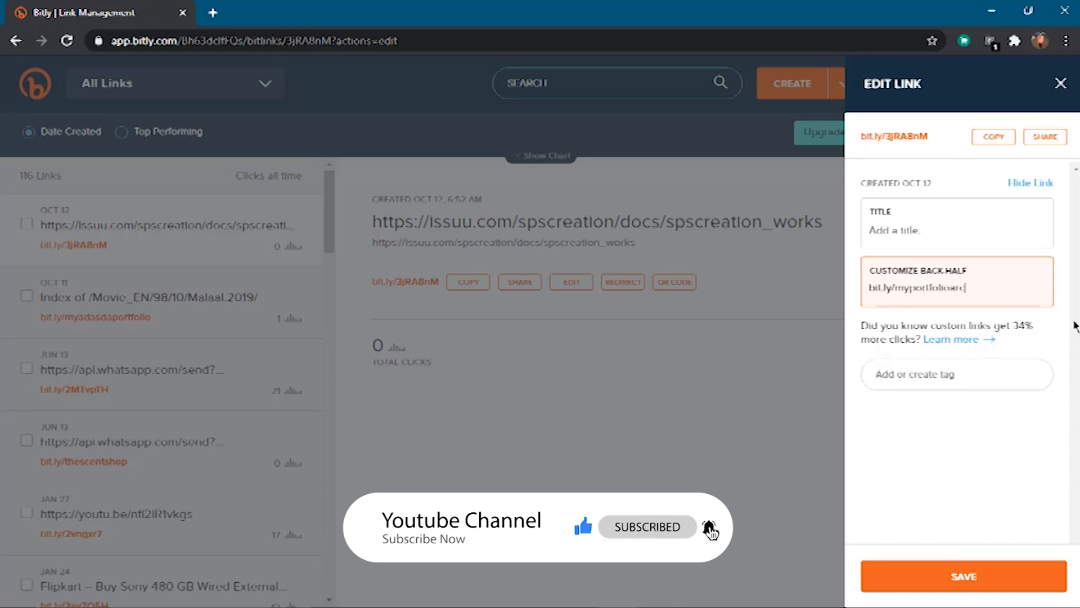
left_click(963, 576)
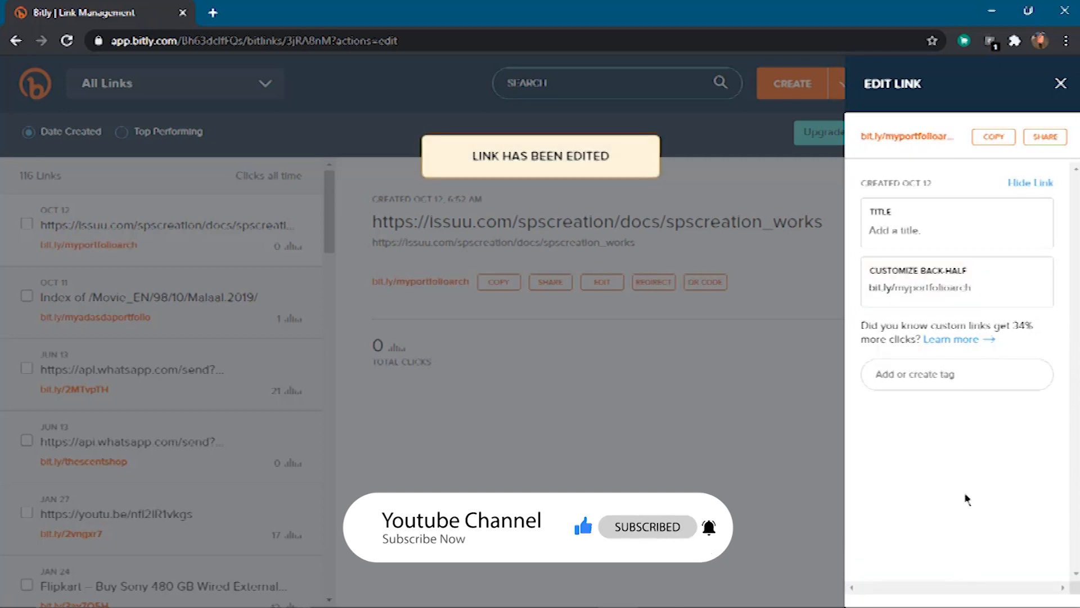